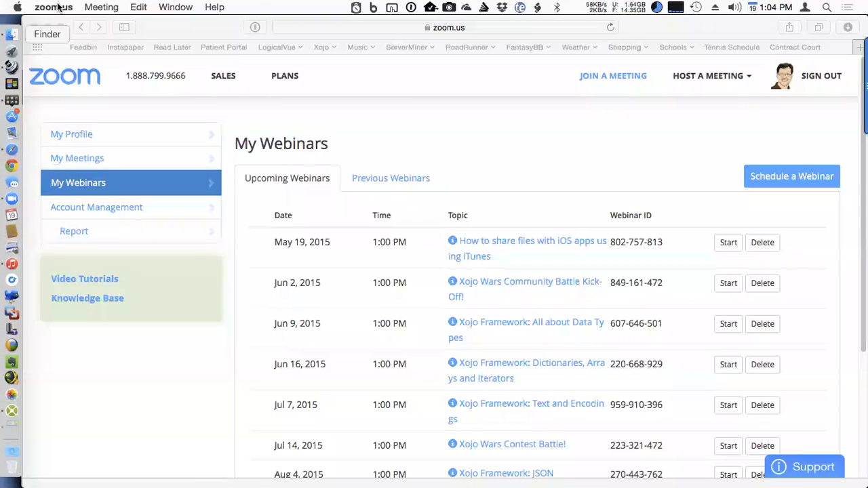
mouse_move(6, 102)
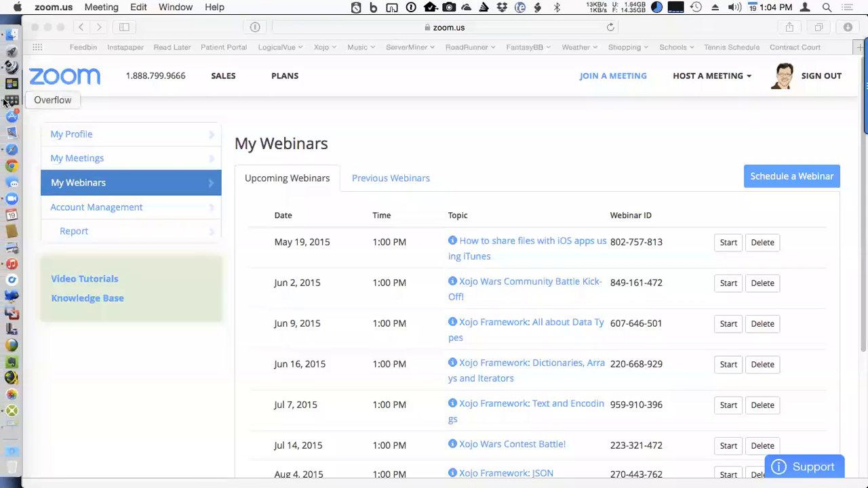
mouse_move(12, 328)
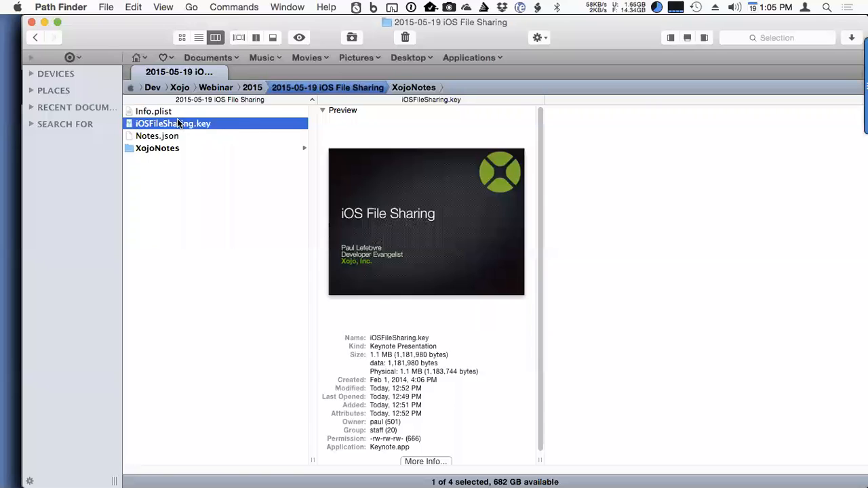
- Confirm Info.plist sets iTunes file sharing to YES, then close the property list
left_click(153, 111)
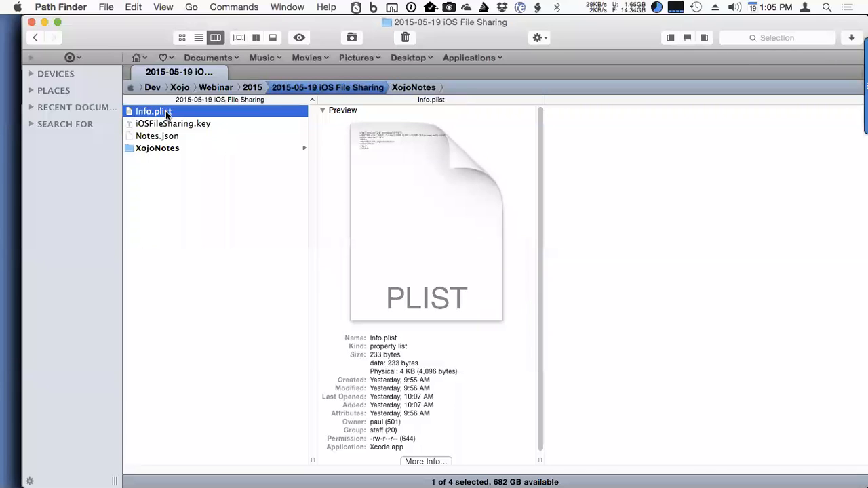
mouse_move(263, 123)
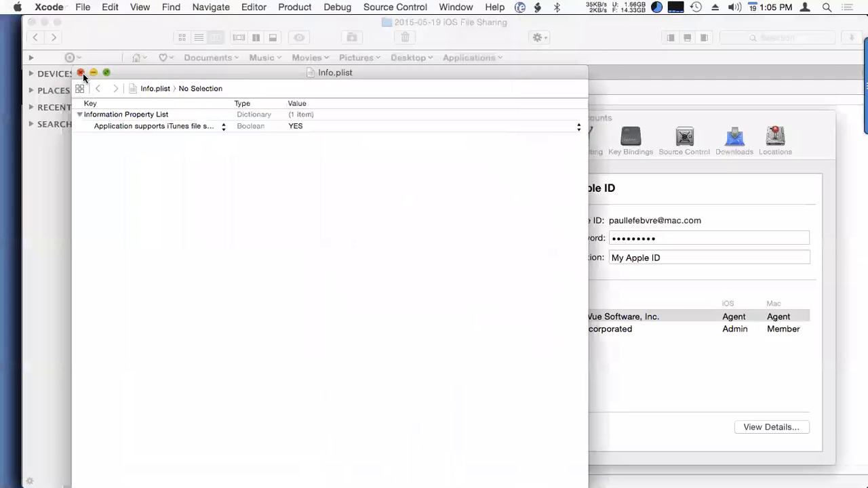
left_click(80, 73)
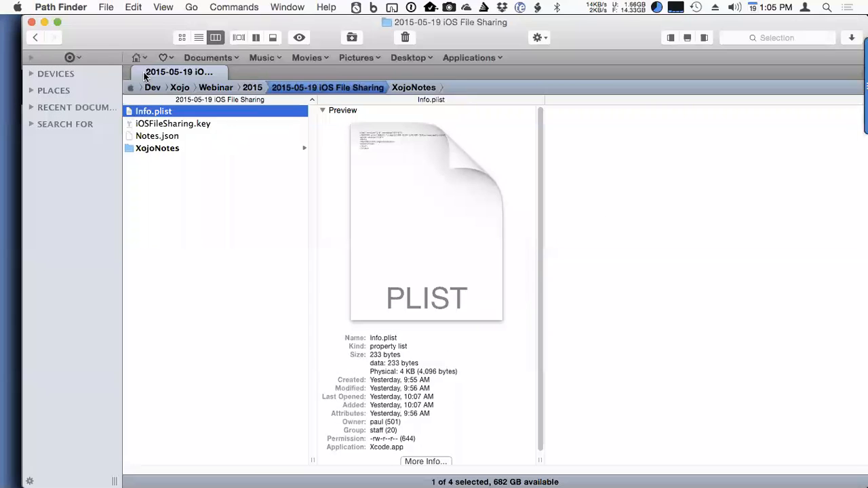
- Open Info.plist in TextMate to verify UIFileSharingEnabled is true, then close it
right_click(153, 111)
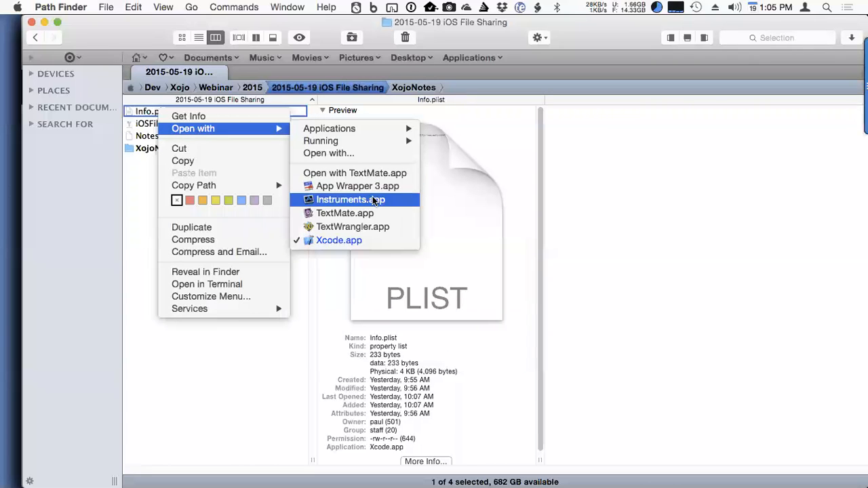
mouse_move(344, 213)
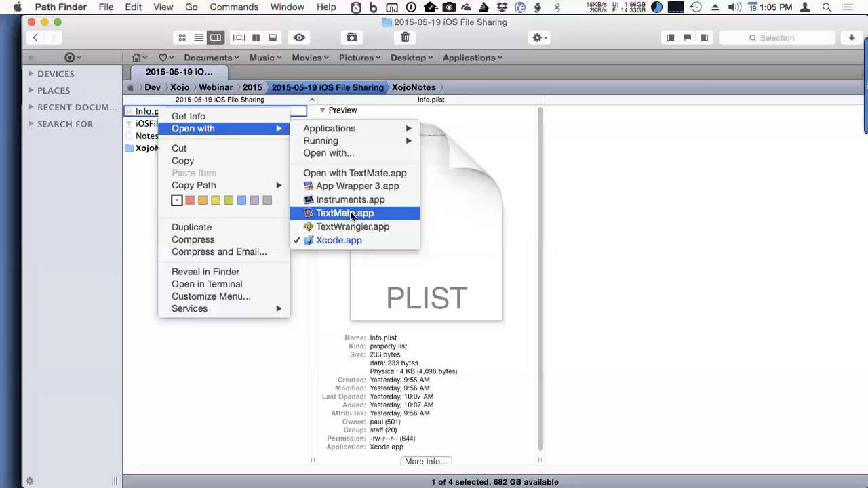
left_click(345, 213)
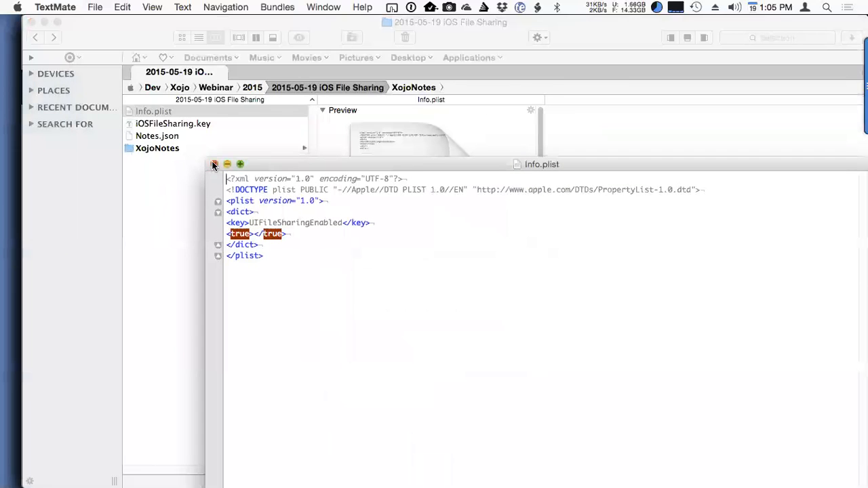
left_click(213, 164)
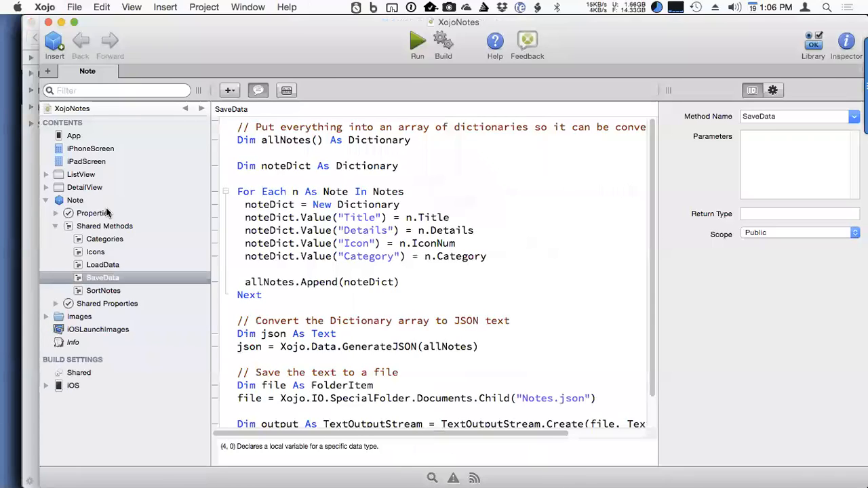
mouse_move(424, 318)
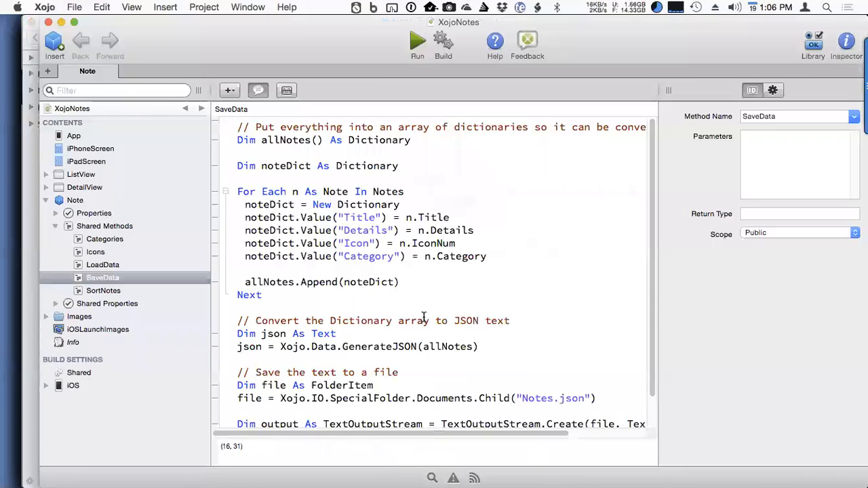
mouse_move(437, 398)
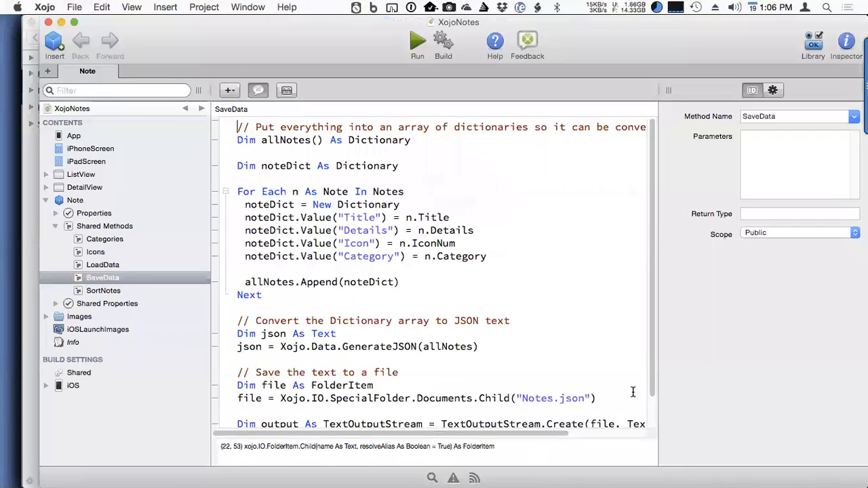
mouse_move(560, 406)
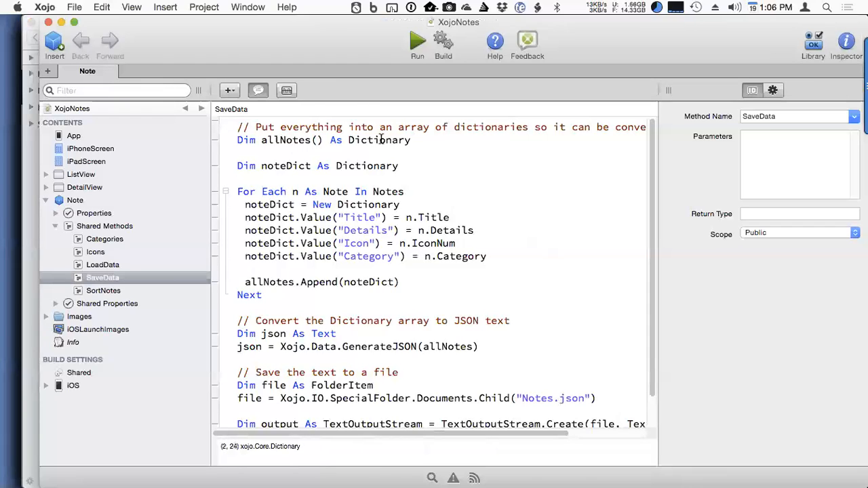
mouse_move(11, 272)
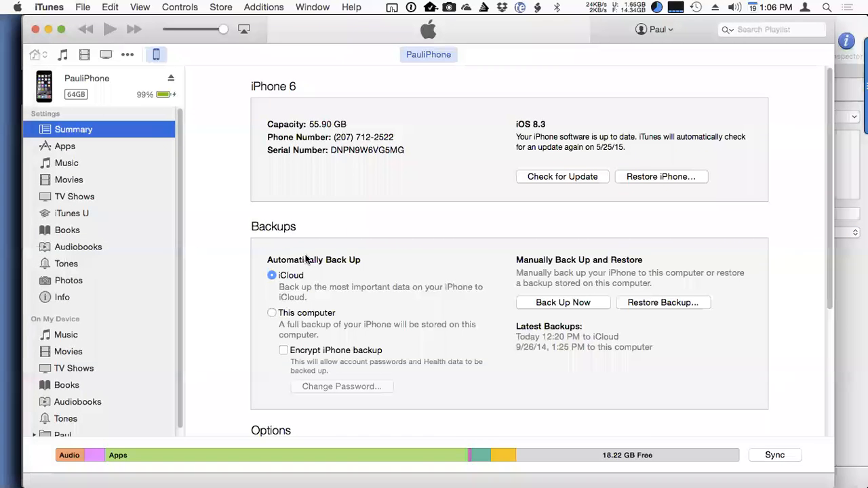
mouse_move(265, 138)
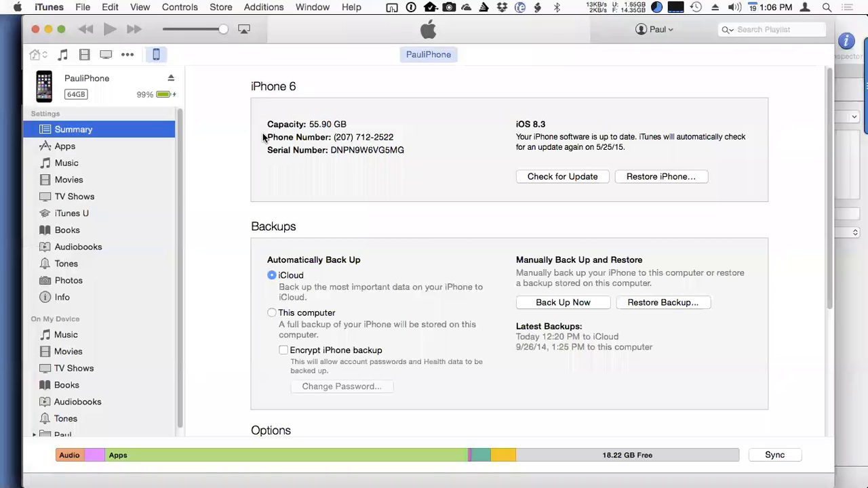
- Show the iPhone's Apps File Sharing list and select XojoNotes to reveal Notes.json
left_click(65, 146)
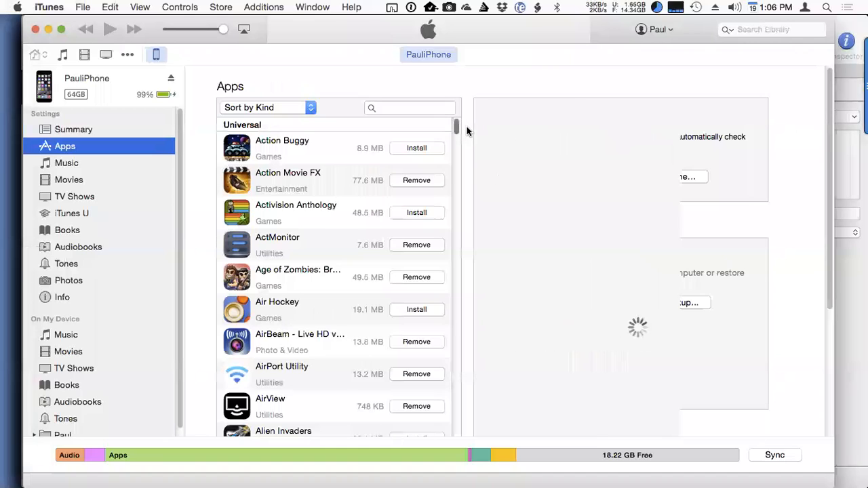
scroll("down", 3)
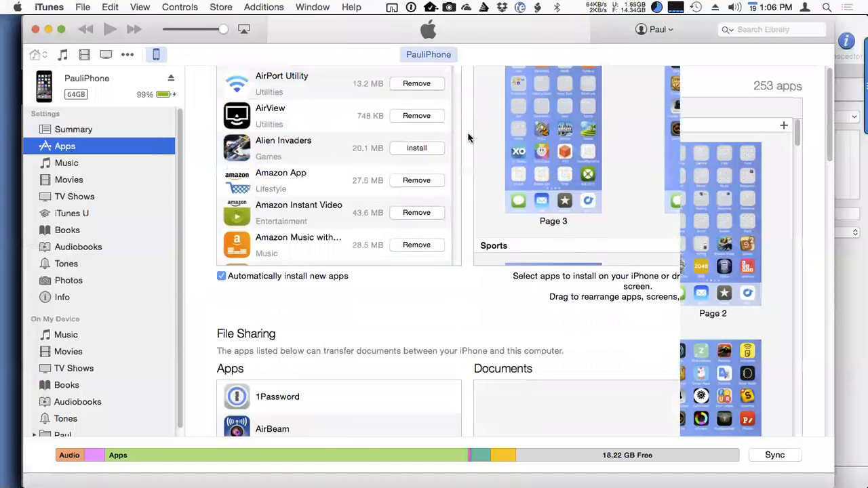
scroll("down", 3)
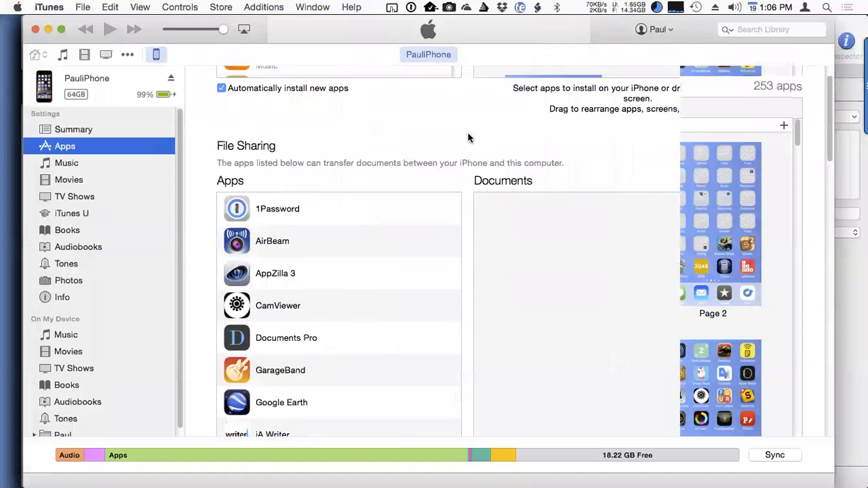
scroll("down", 3)
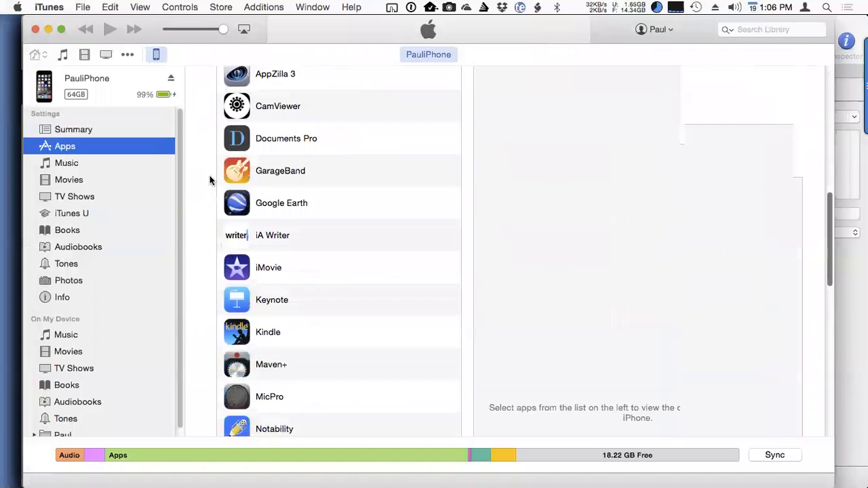
scroll("down", 3)
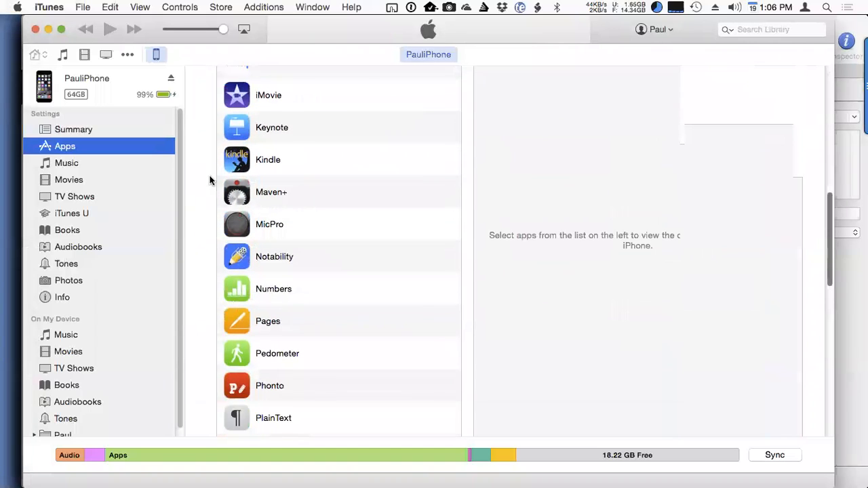
scroll("down", 3)
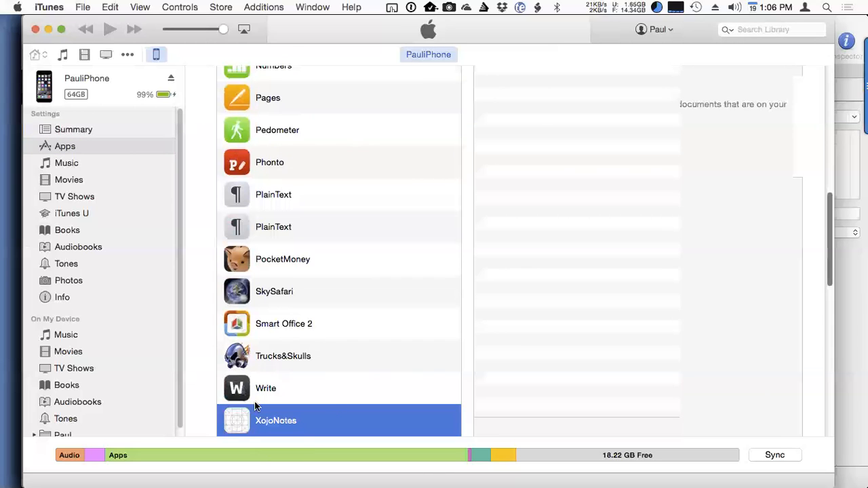
scroll("up", 3)
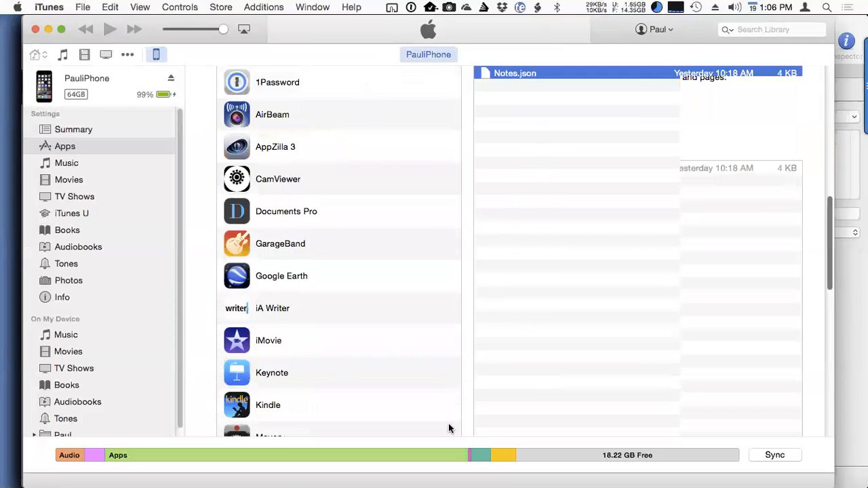
scroll("down", 3)
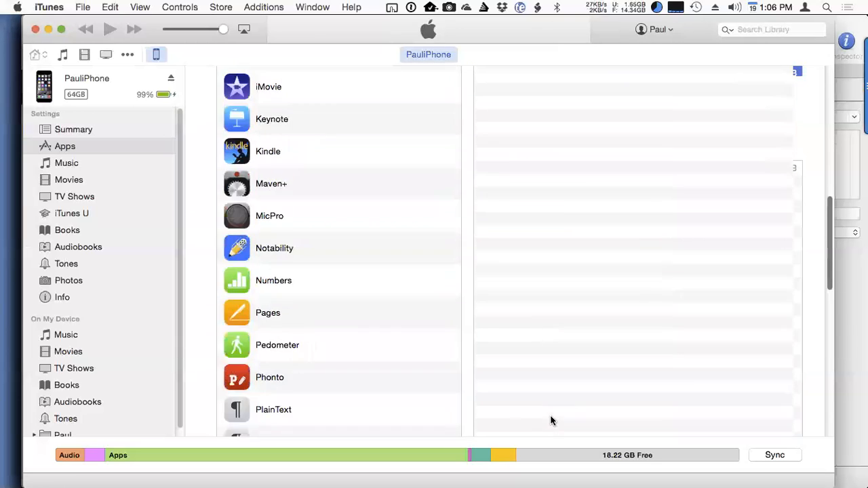
scroll("down", 3)
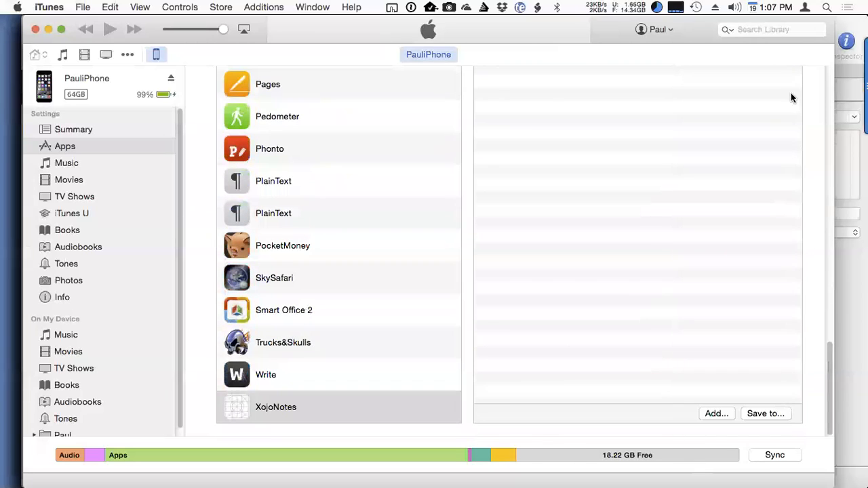
mouse_move(680, 48)
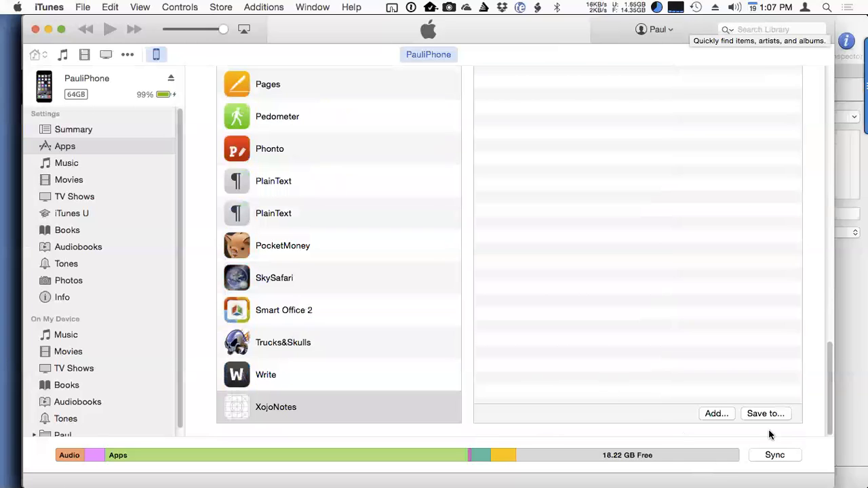
left_click(766, 414)
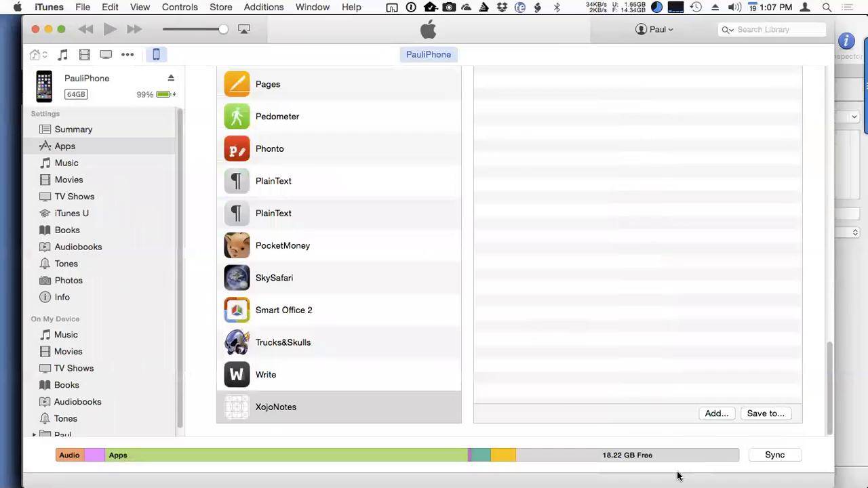
mouse_move(4, 160)
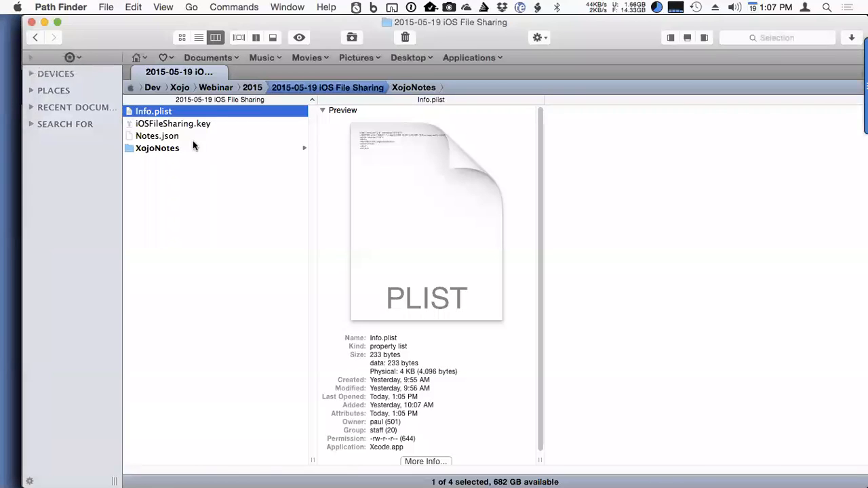
- Open Notes.json from the File Sharing folder with TextEdit.app
left_click(157, 135)
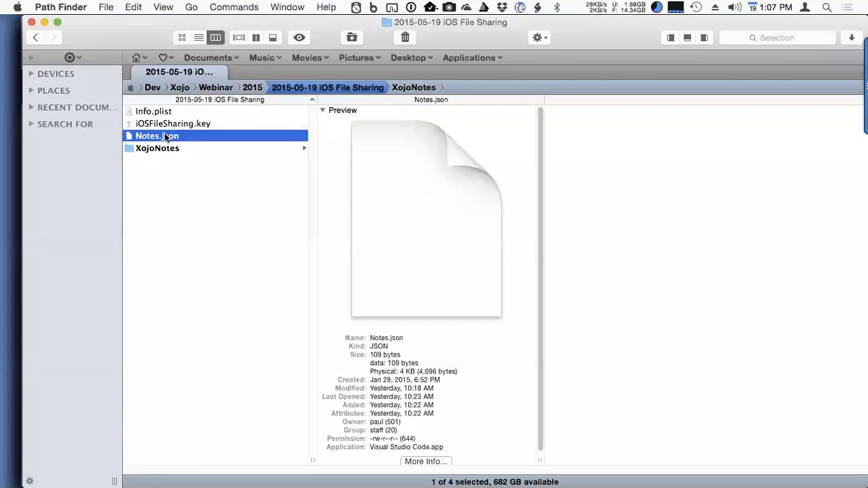
right_click(157, 135)
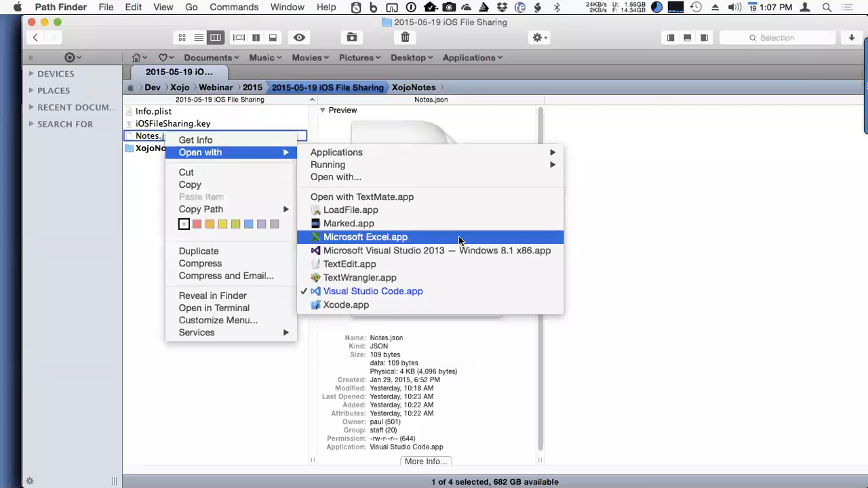
left_click(349, 264)
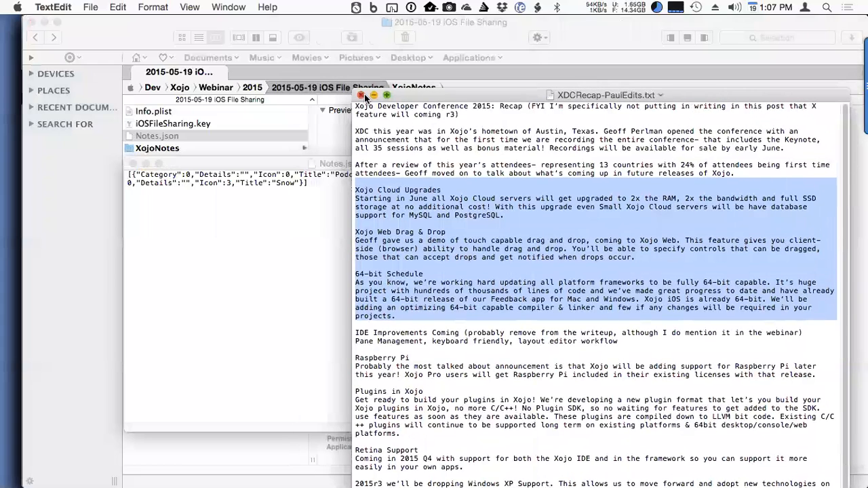
- Close the XDCRecap document to reveal Notes.json with the Podcasts and Snow notes
left_click(361, 95)
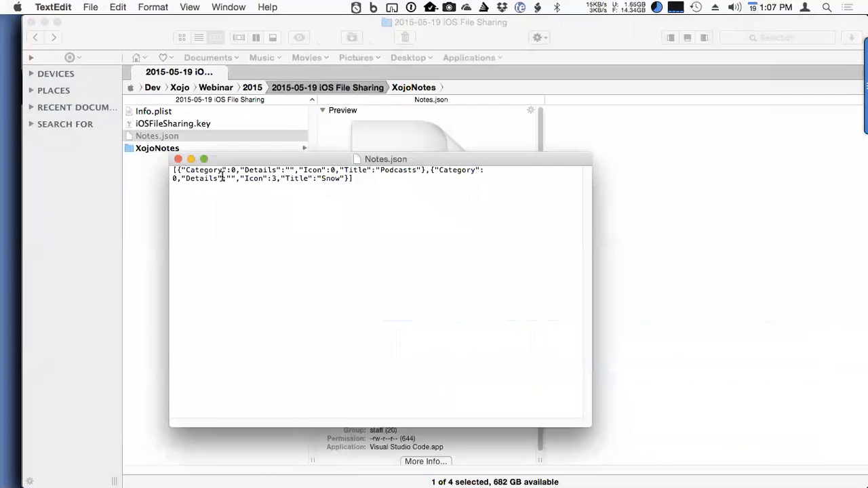
mouse_move(417, 258)
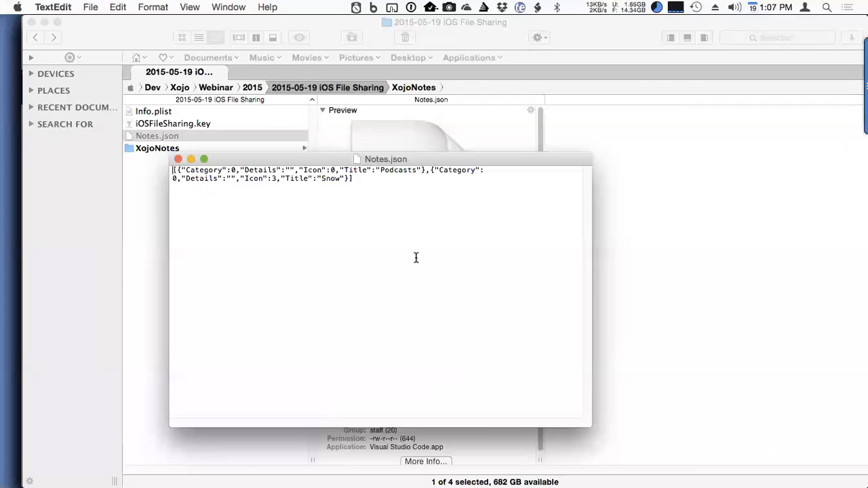
mouse_move(421, 253)
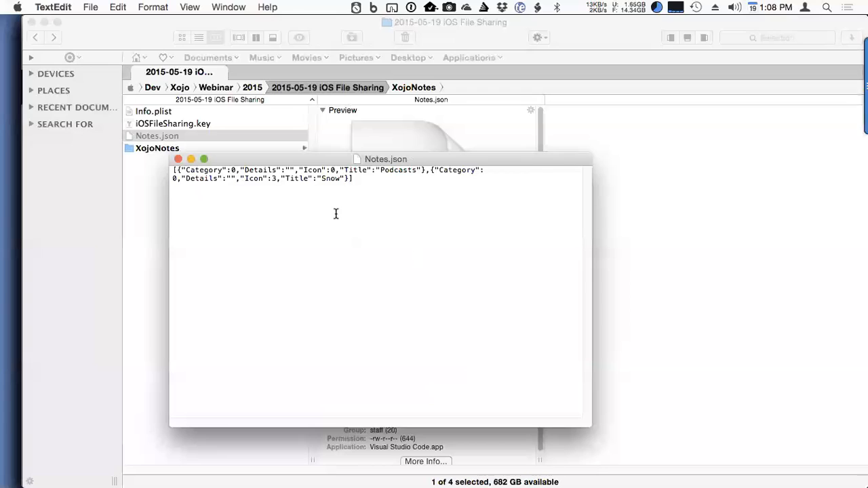
mouse_move(485, 228)
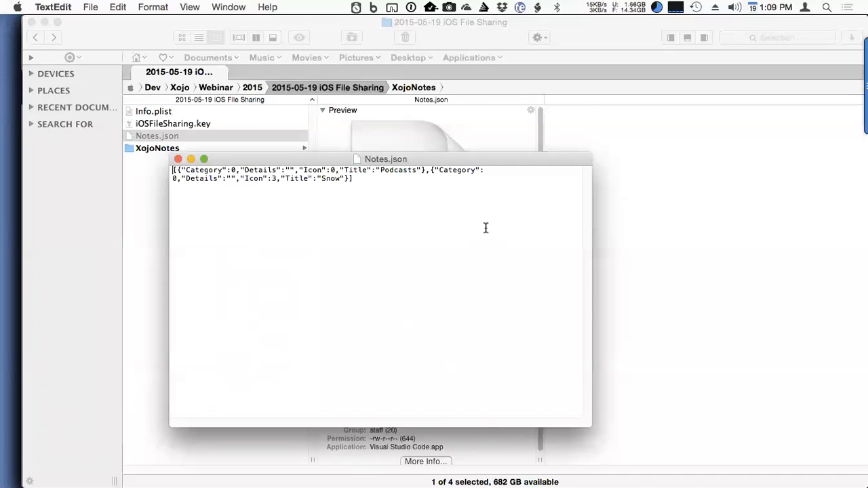
mouse_move(675, 76)
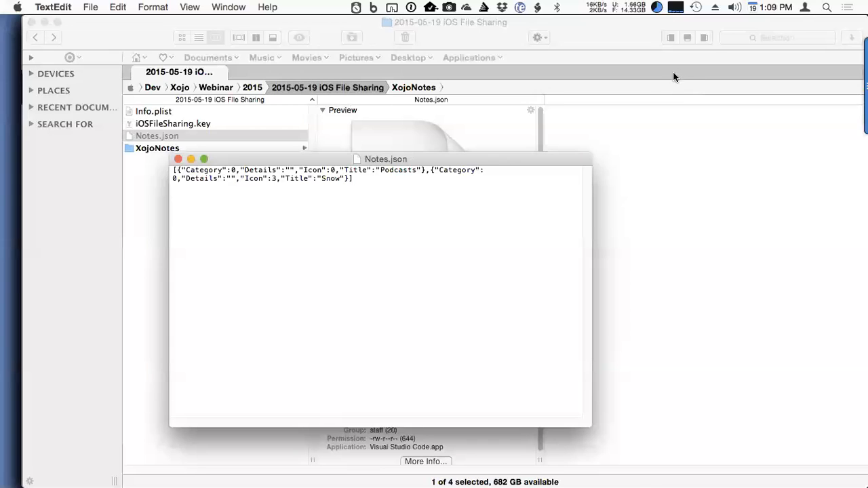
mouse_move(637, 112)
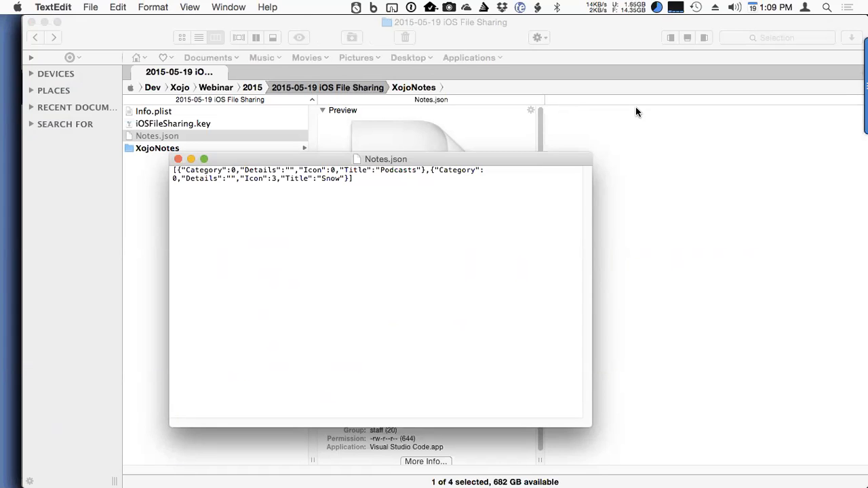
mouse_move(41, 232)
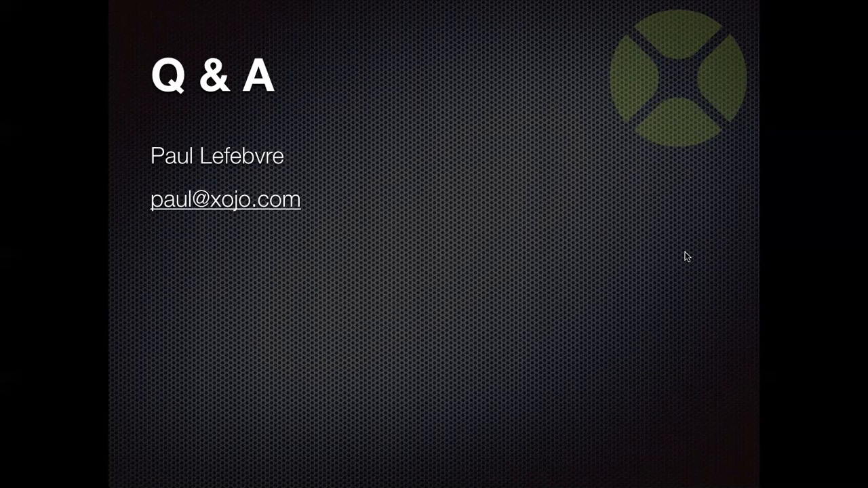
mouse_move(684, 253)
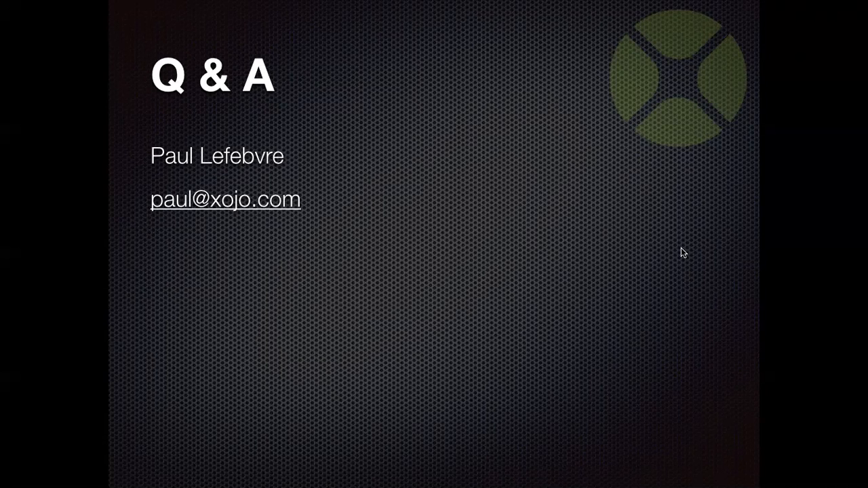
mouse_move(635, 257)
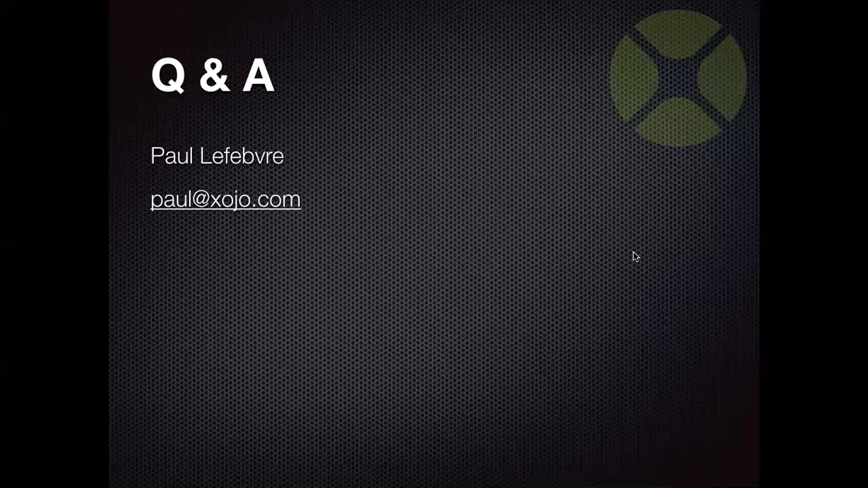